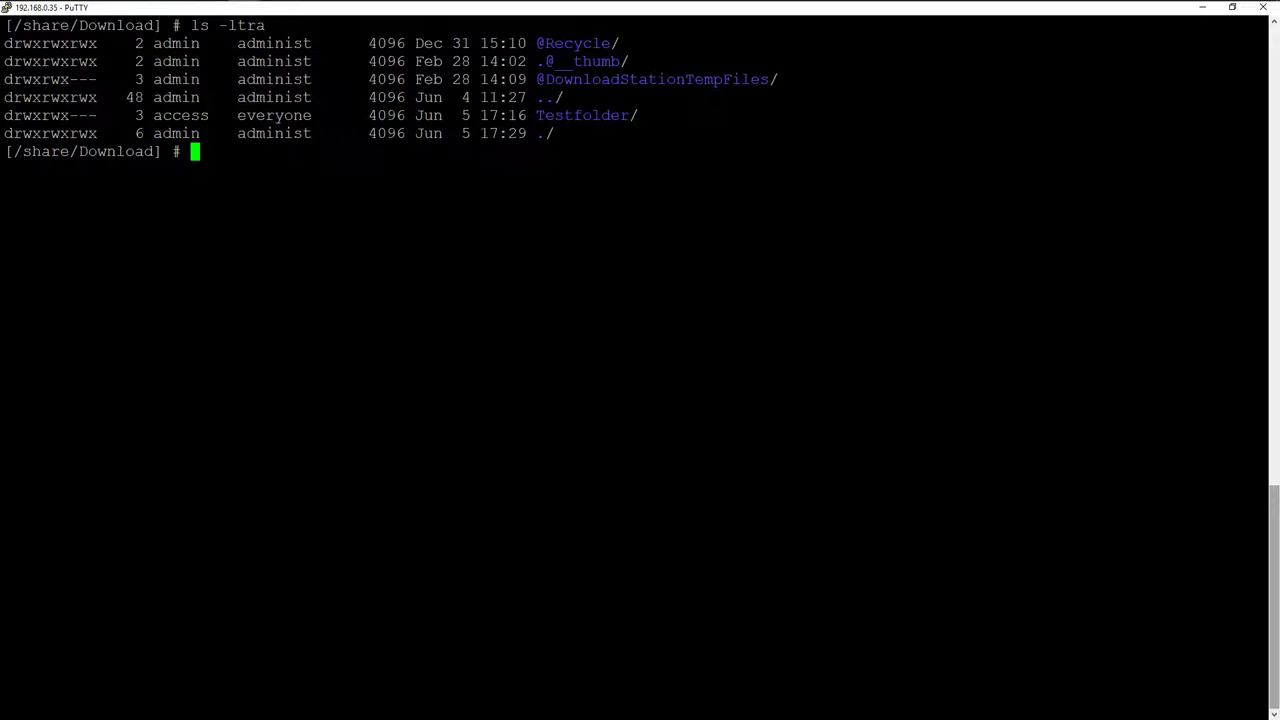
type("duplicacy init -e usefulvid sftp://u179409@u179409.your-storagebox.de:23/usefulvid")
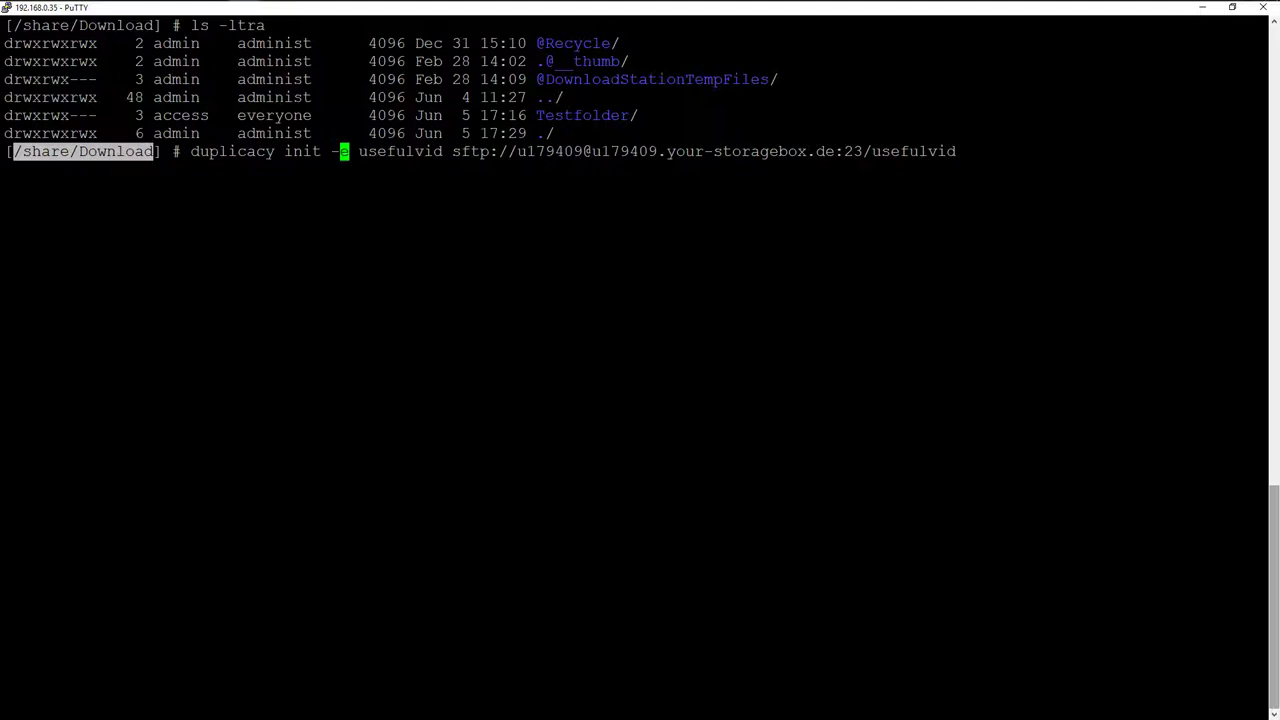
double_click(255, 151)
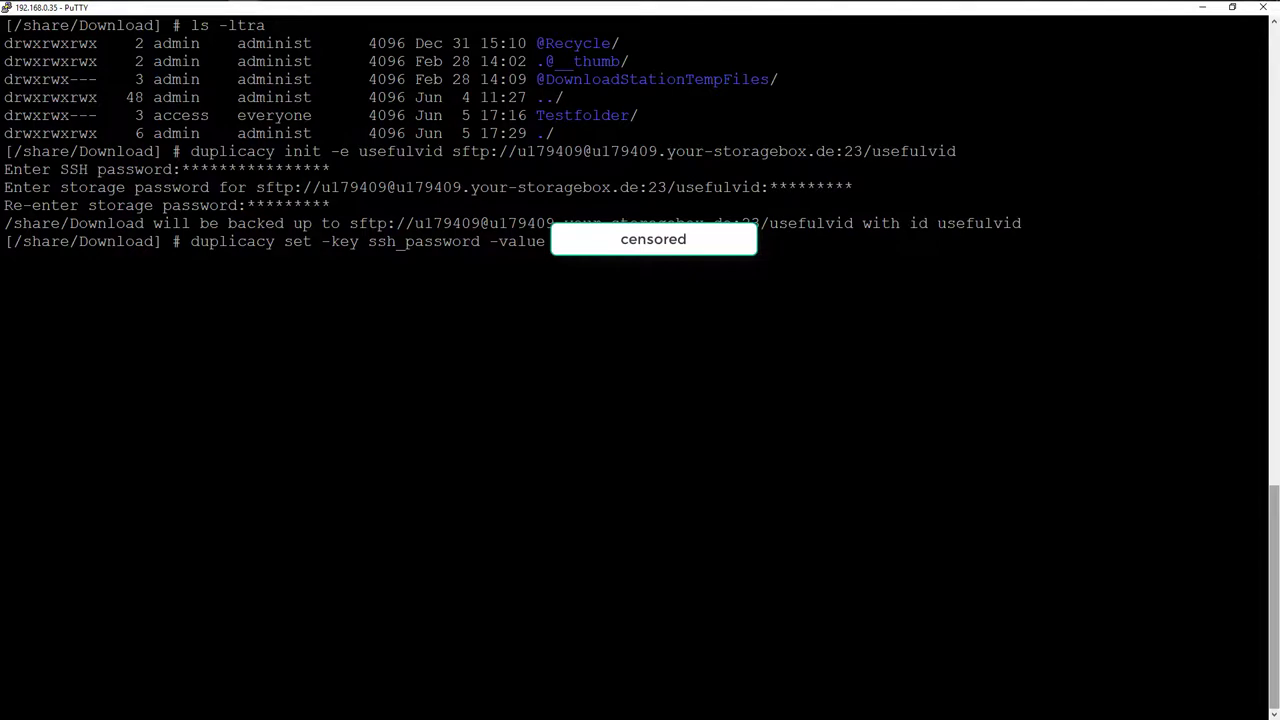
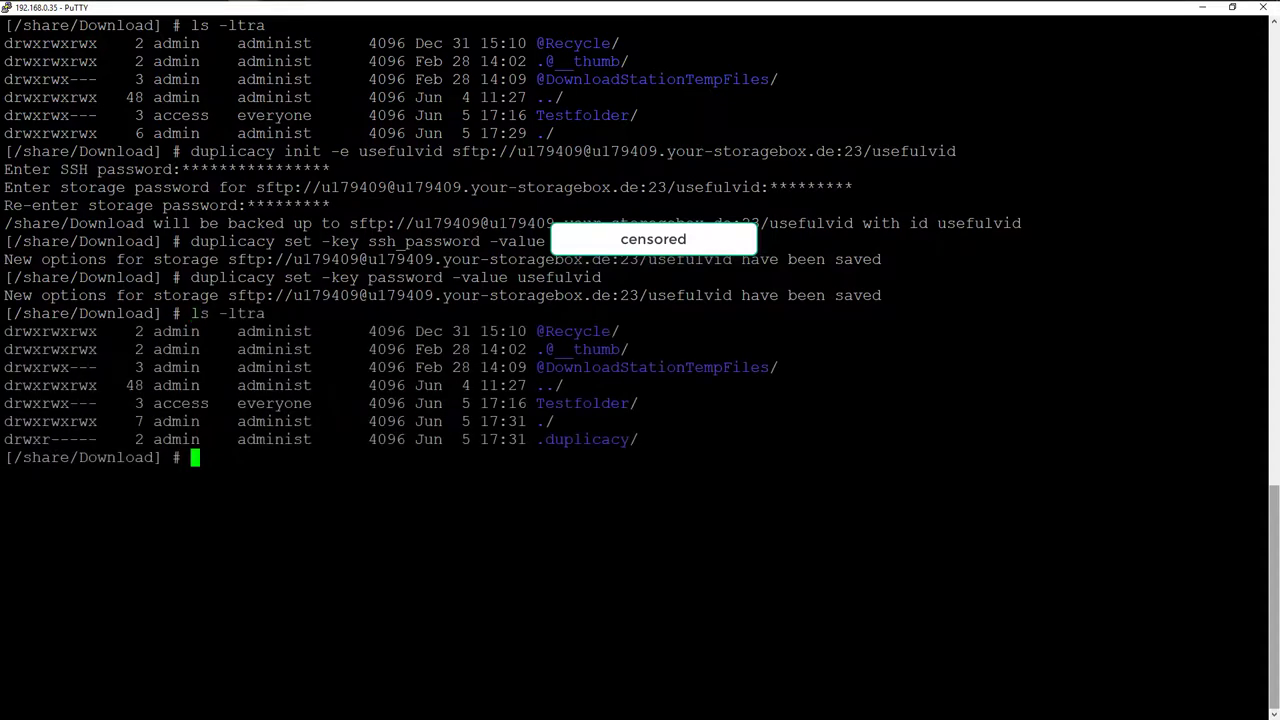
Type a 'duplicacy backup -stats' command at the prompt without running it.
type("duplicacy b")
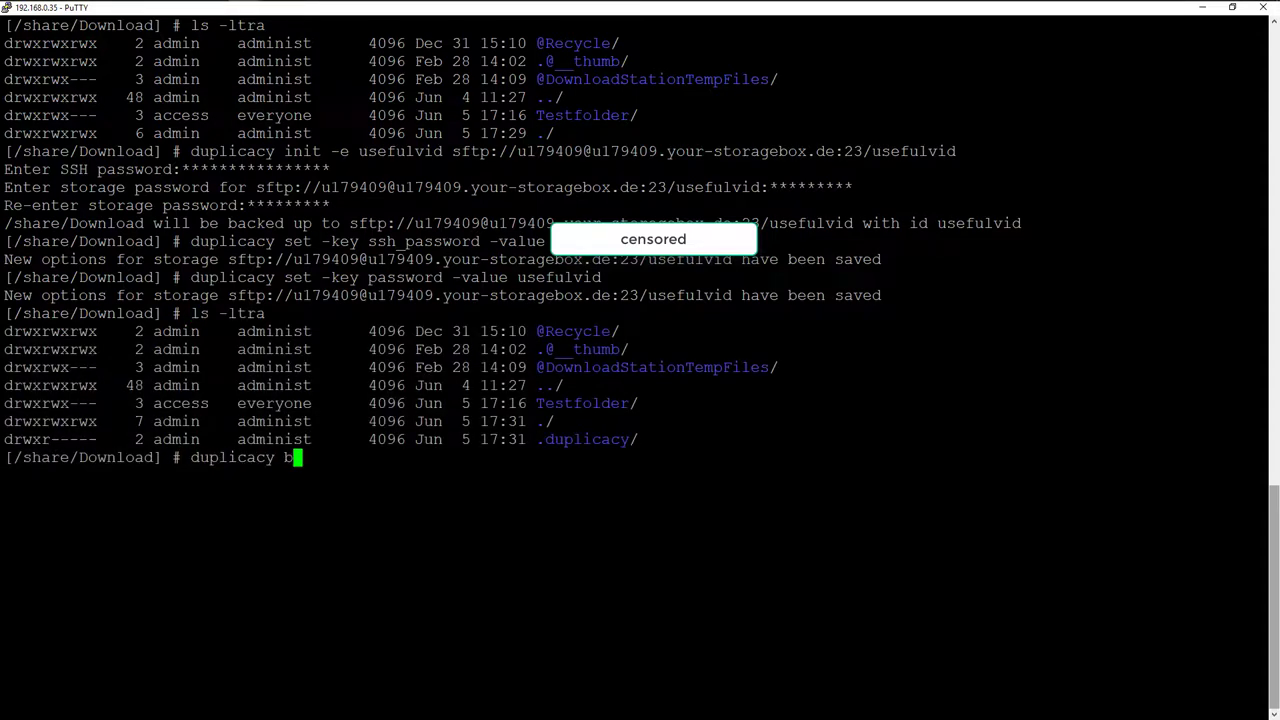
type("ackup")
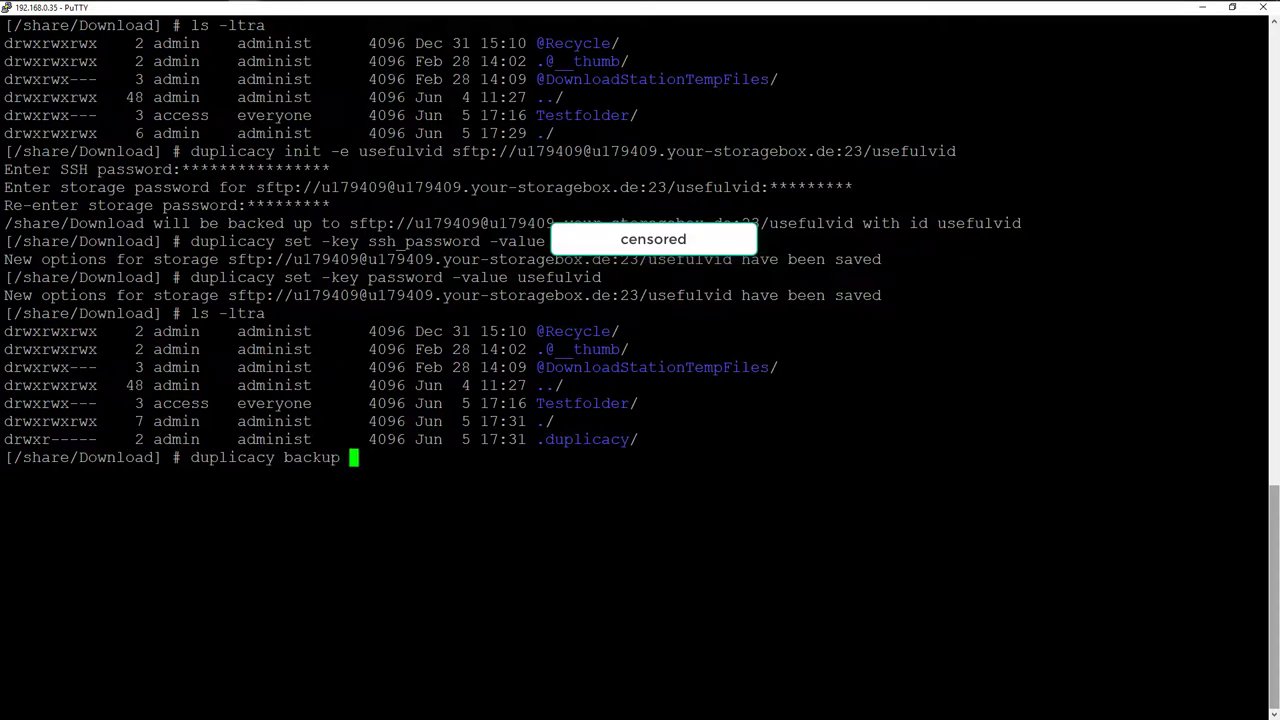
type("-sta")
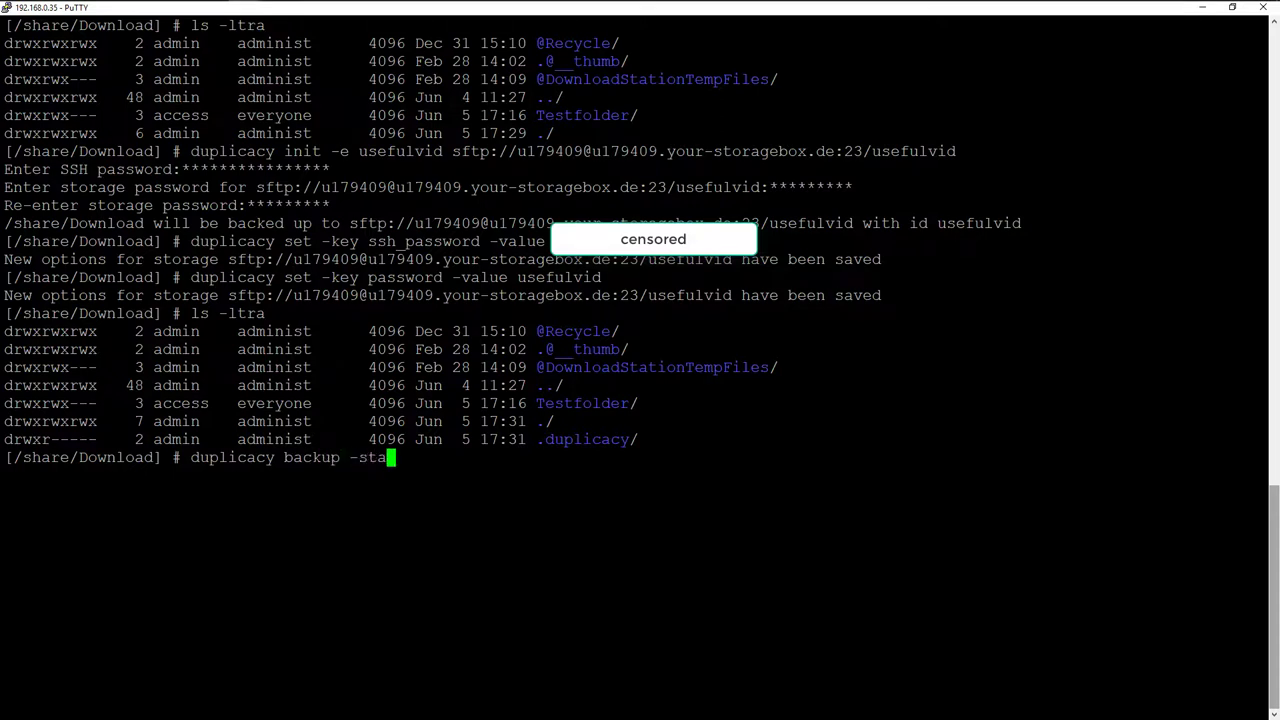